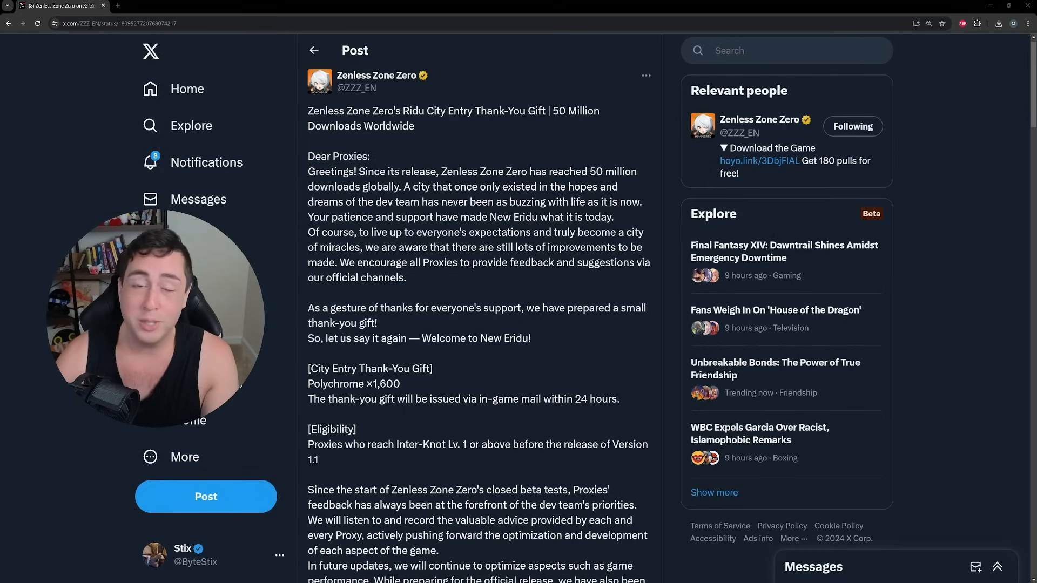
Claim the 1600 Polychrome Ridu City Entry Thank-You Gift from the in-game mail
{"action": "scroll", "scroll_direction": "down", "scroll_amount": 3}
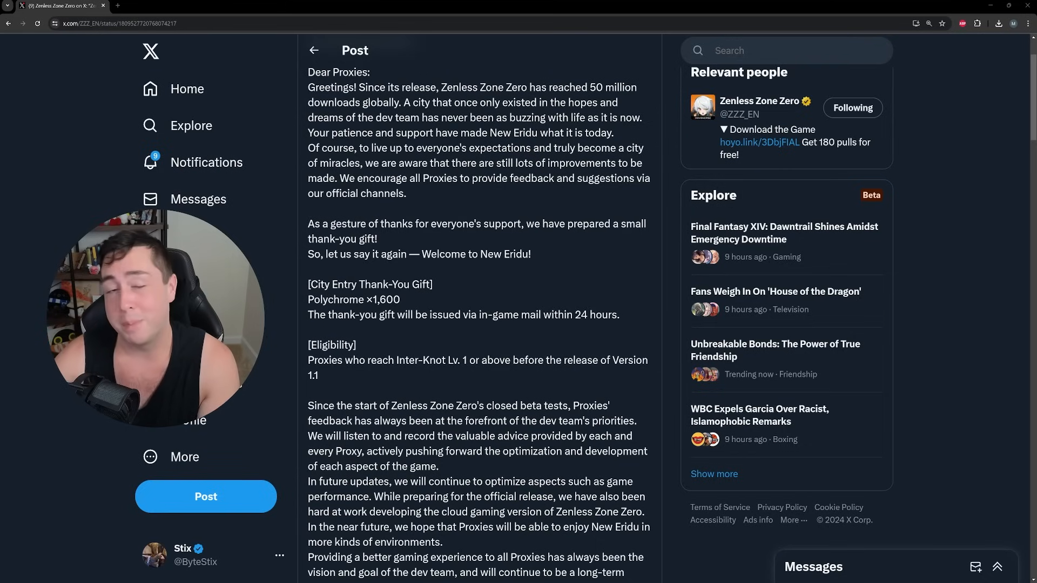
{"action": "scroll", "scroll_direction": "down", "scroll_amount": 3}
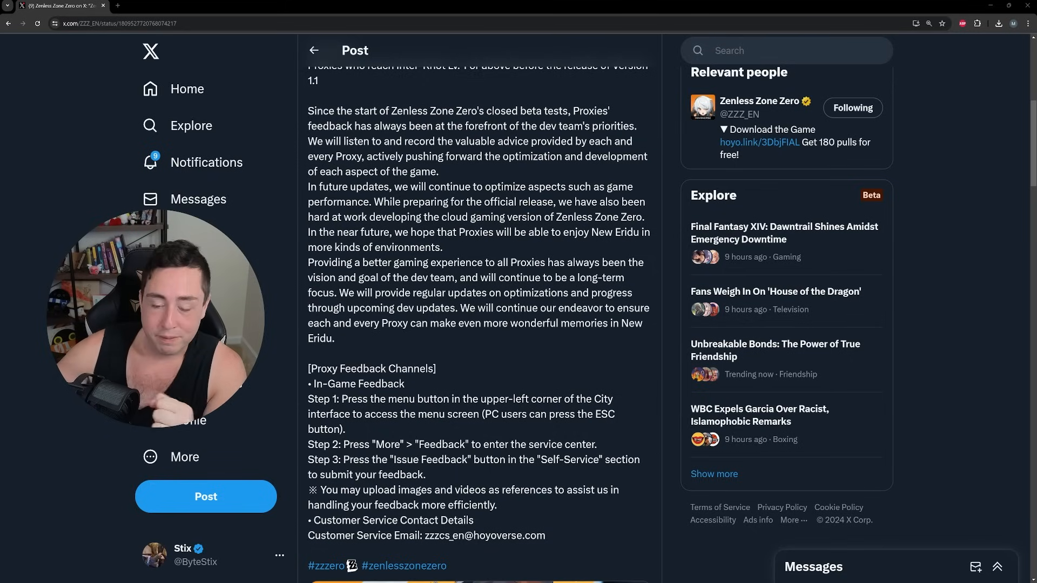
{"action": "scroll", "scroll_direction": "down", "scroll_amount": 3}
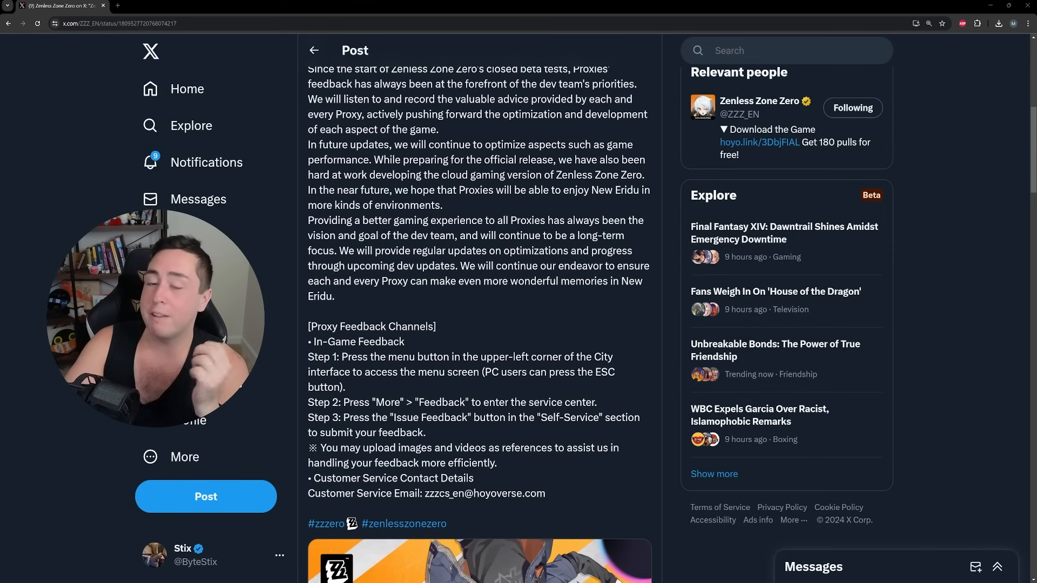
{"action": "scroll", "scroll_direction": "down", "scroll_amount": 3}
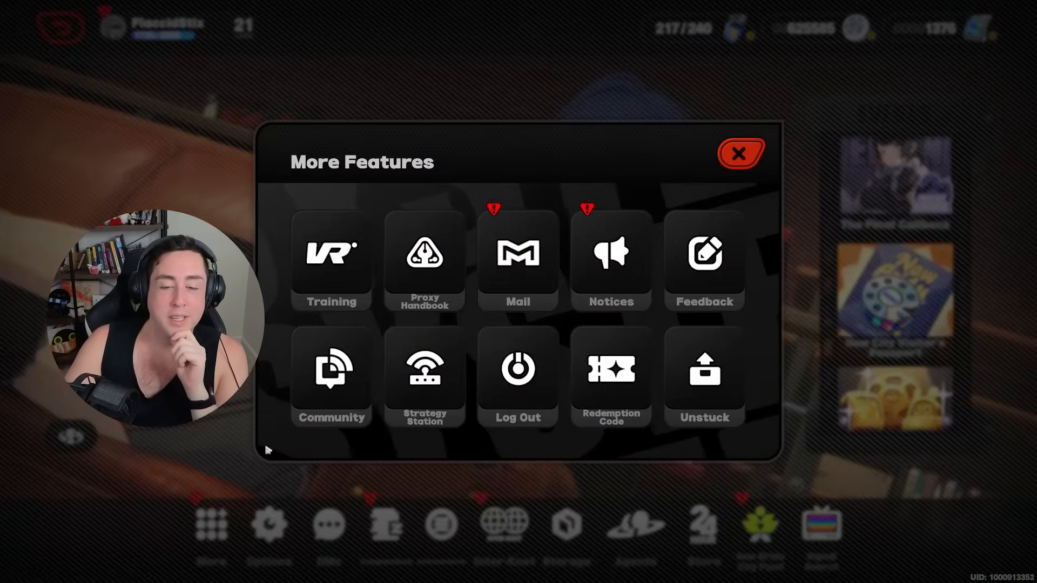
{"action": "left_click", "coordinate": [518, 261]}
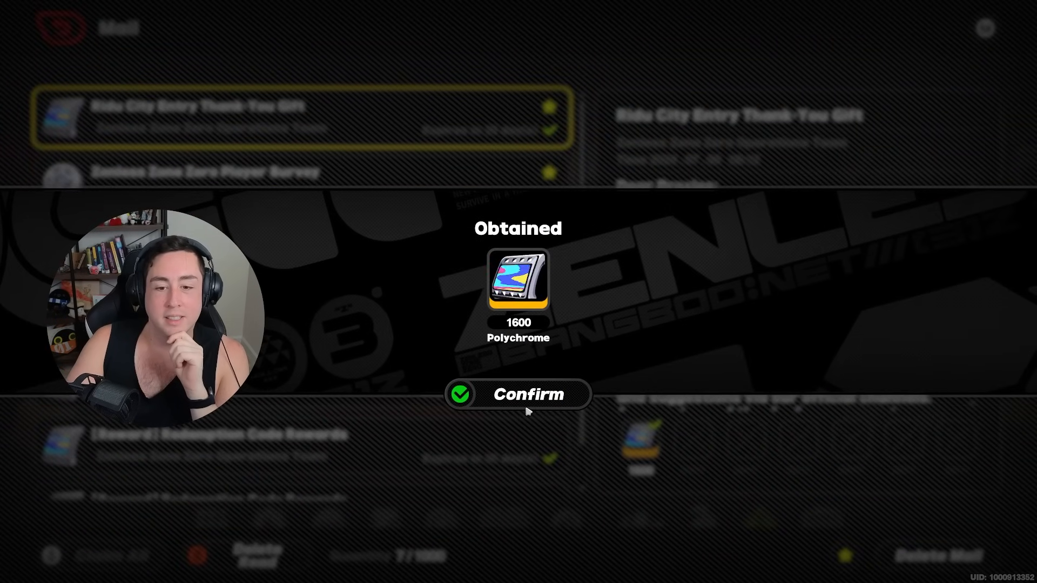
{"action": "left_click", "coordinate": [518, 394]}
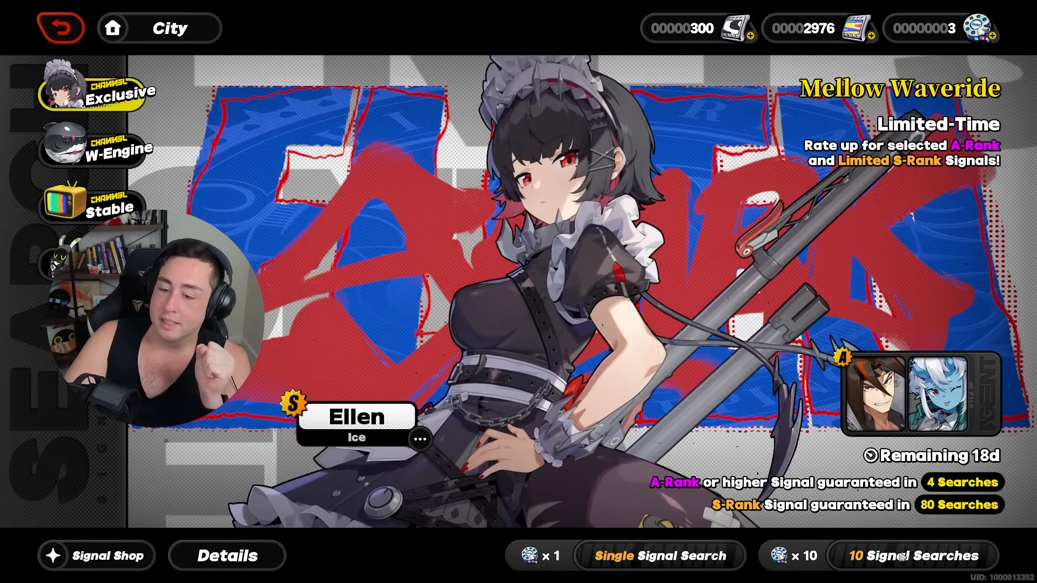
Buy 7 Encrypted Master Tapes with Polychrome for a Mellow Waveride ten-pull and accept the results
{"action": "left_click", "coordinate": [915, 555]}
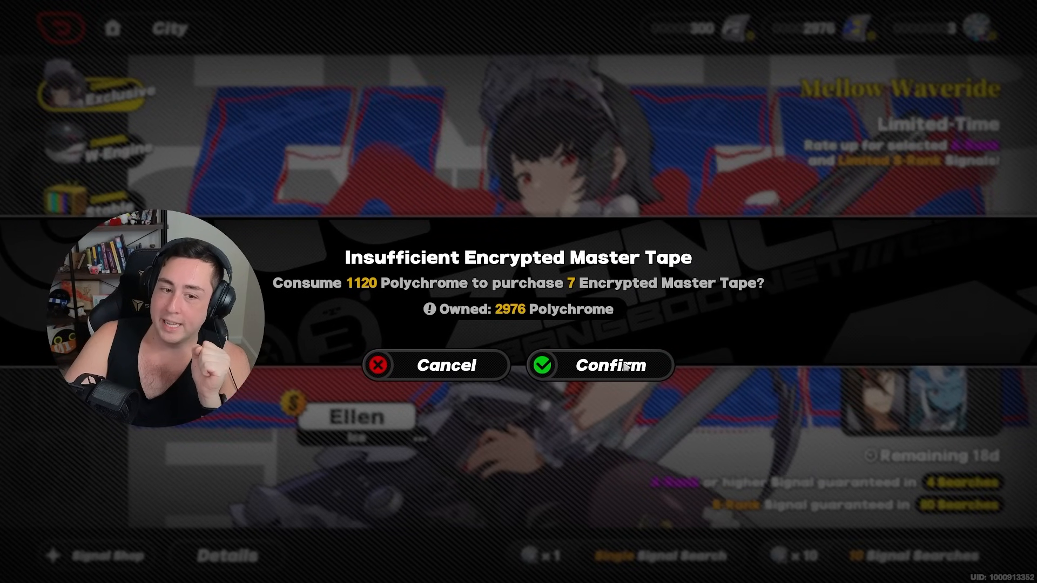
{"action": "left_click", "coordinate": [600, 366]}
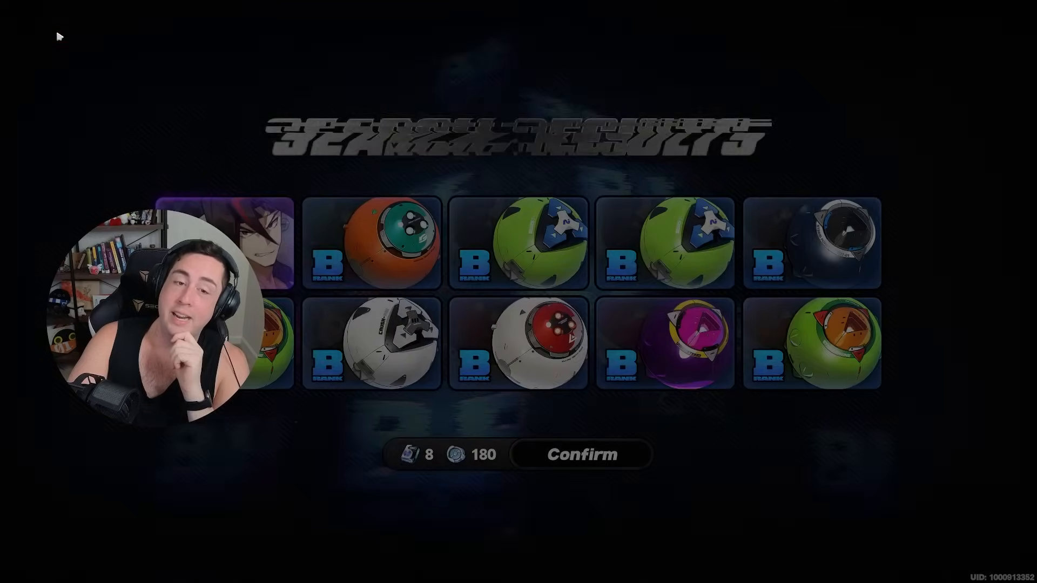
{"action": "left_click", "coordinate": [580, 454]}
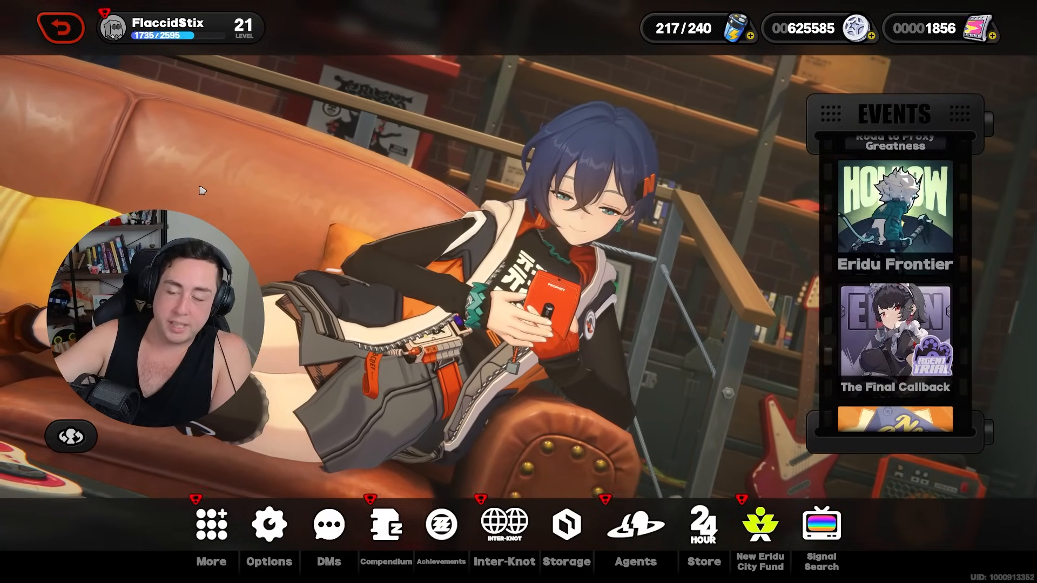